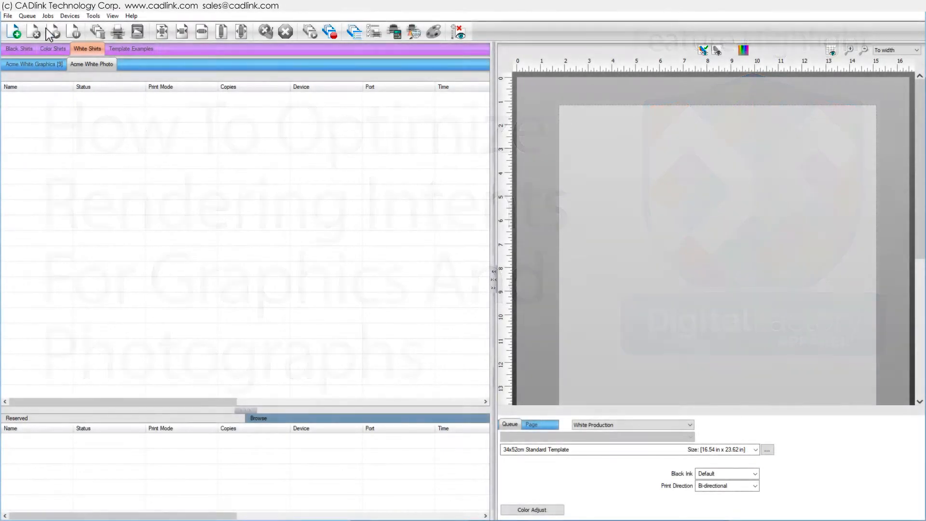
Review the queue's ICC Profile properties, overriding input profiles with the Enhanced set, then close them.
{"action": "left_click", "coordinate": [27, 15]}
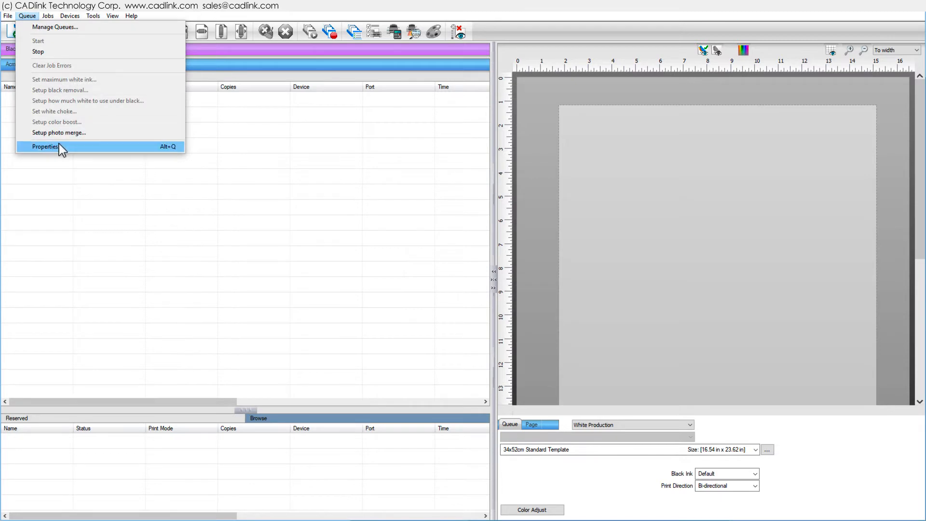
{"action": "left_click", "coordinate": [44, 147]}
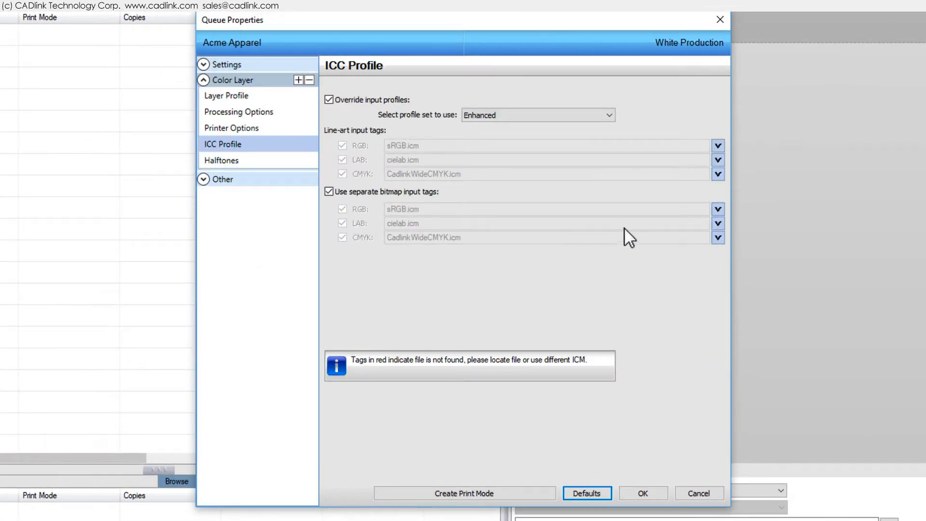
{"action": "left_click", "coordinate": [718, 209]}
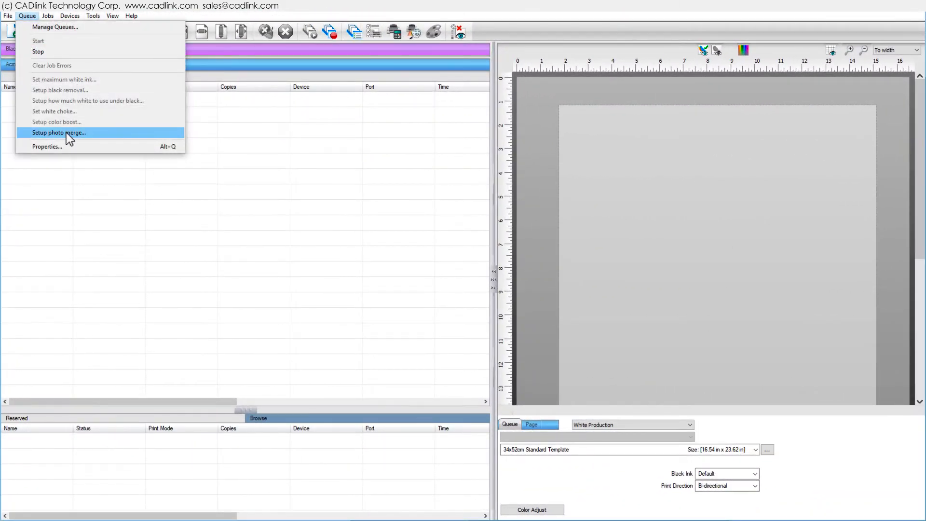
Start photo merge setup with 15x15 Sheet page size and Tequila.bmp as the 6x6-inch graphic.
{"action": "left_click", "coordinate": [59, 132]}
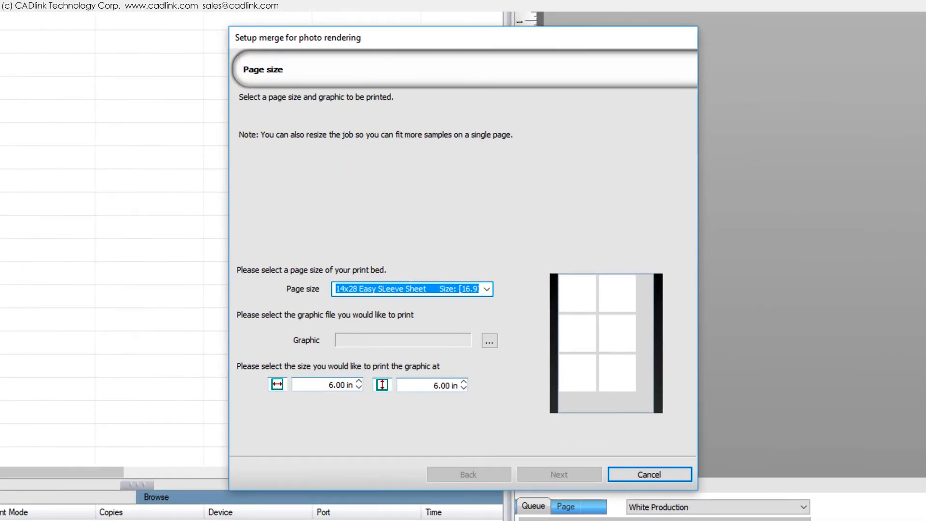
{"action": "left_click", "coordinate": [487, 289]}
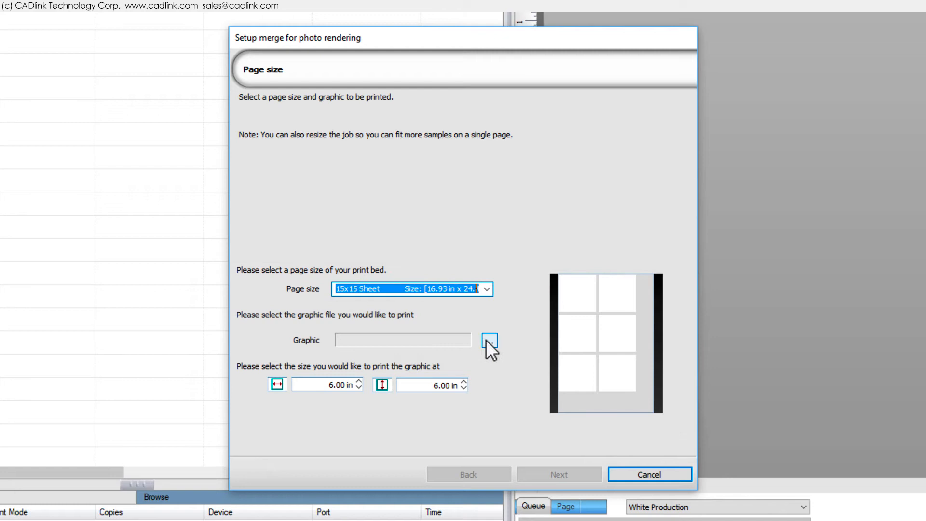
{"action": "left_click", "coordinate": [488, 342]}
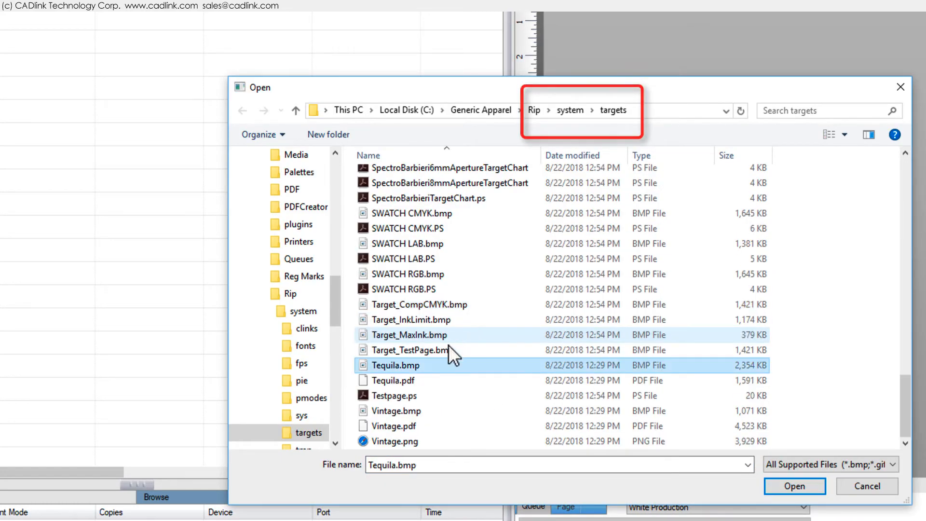
{"action": "left_click", "coordinate": [793, 486]}
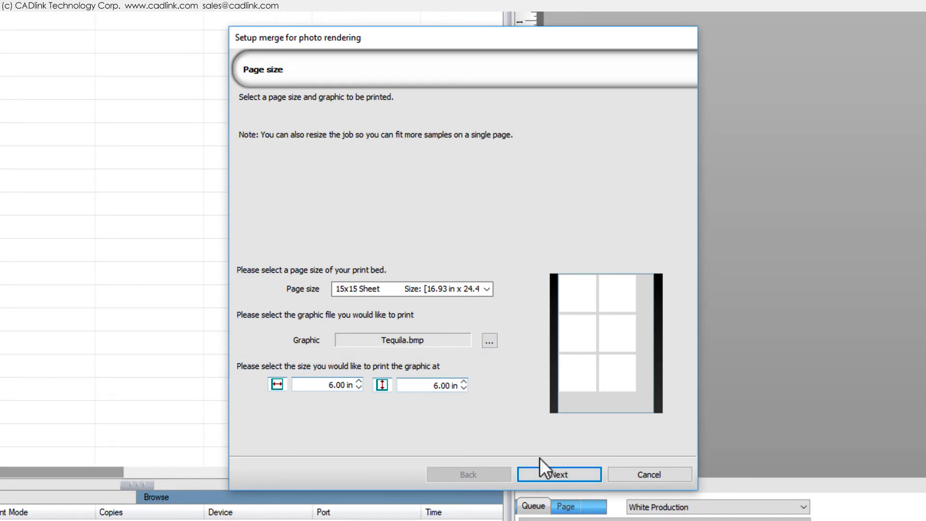
Advance to the ICC photo settings (minimum 0, maximum 100, increment 20) and edit Minimum.
{"action": "left_click", "coordinate": [558, 474]}
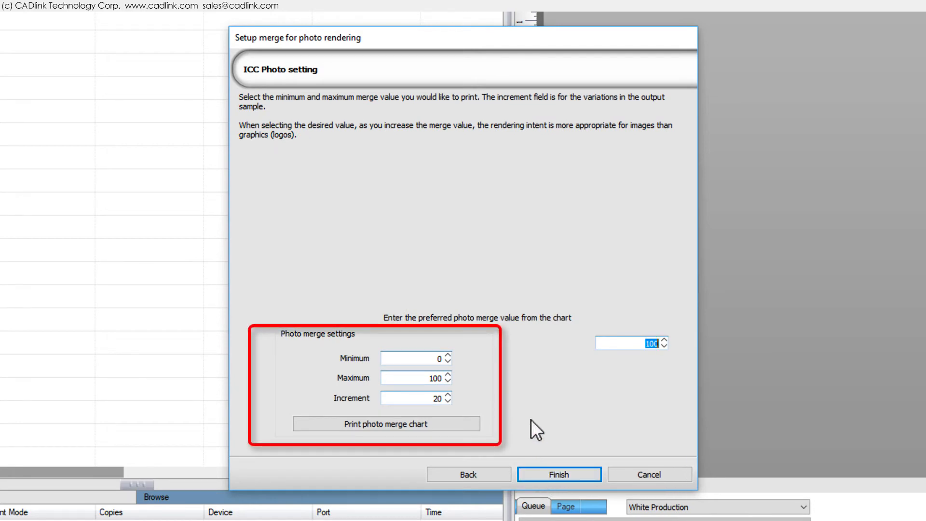
{"action": "left_click", "coordinate": [416, 358]}
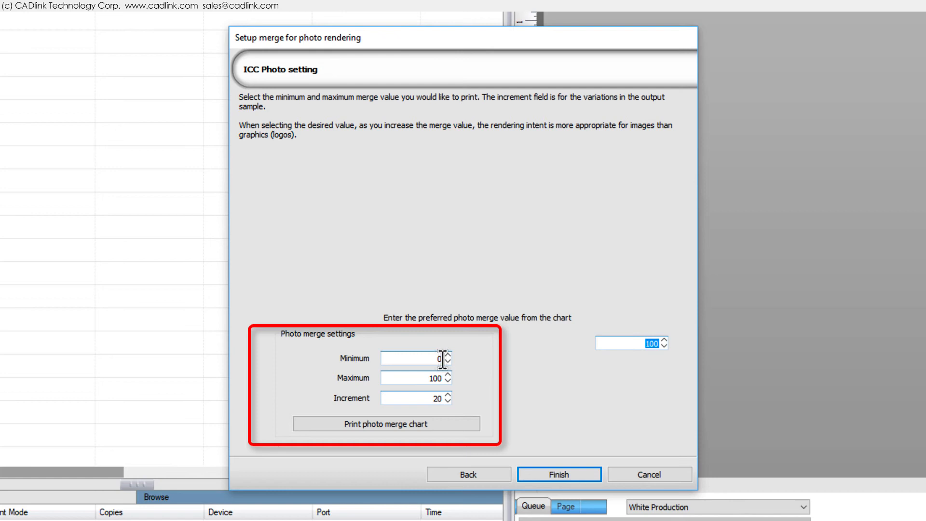